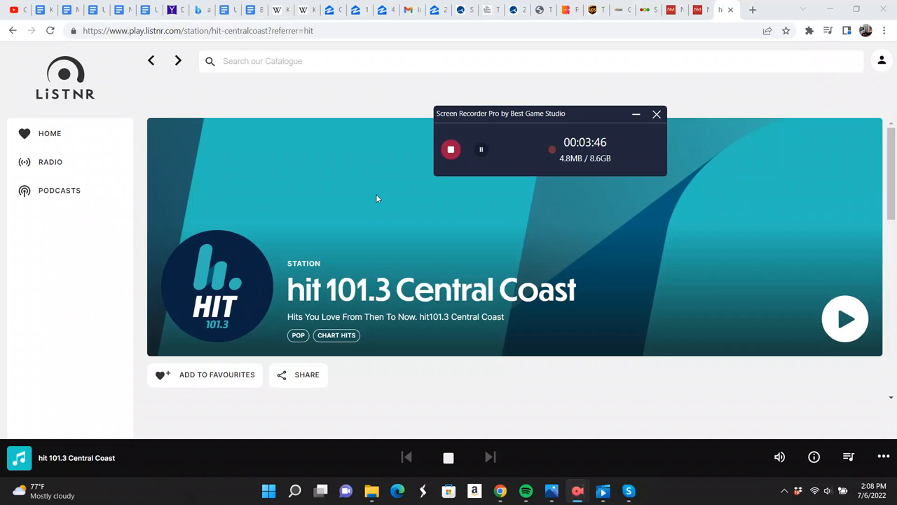
pyautogui.moveTo(430, 203)
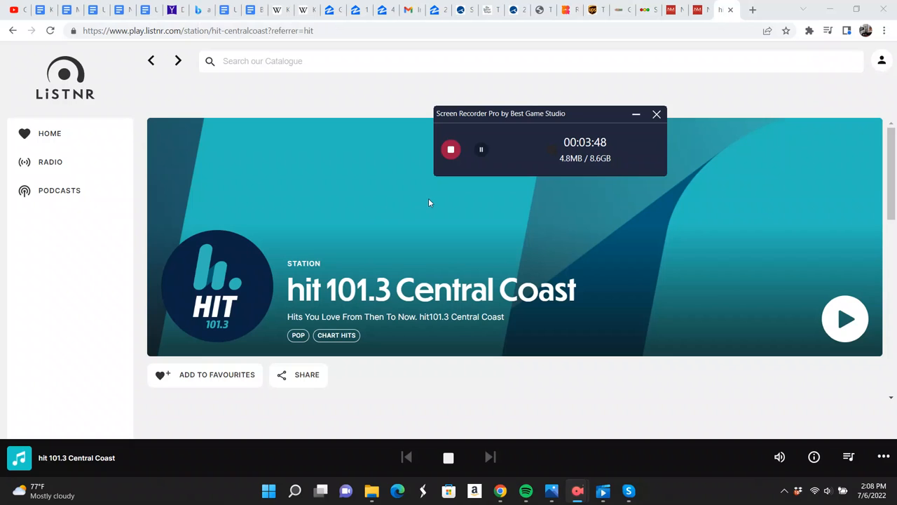
pyautogui.moveTo(454, 202)
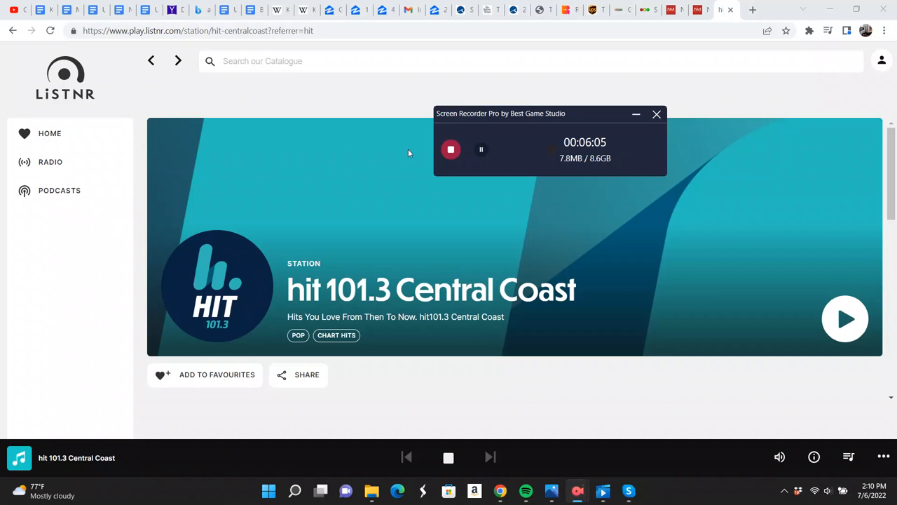
pyautogui.moveTo(382, 168)
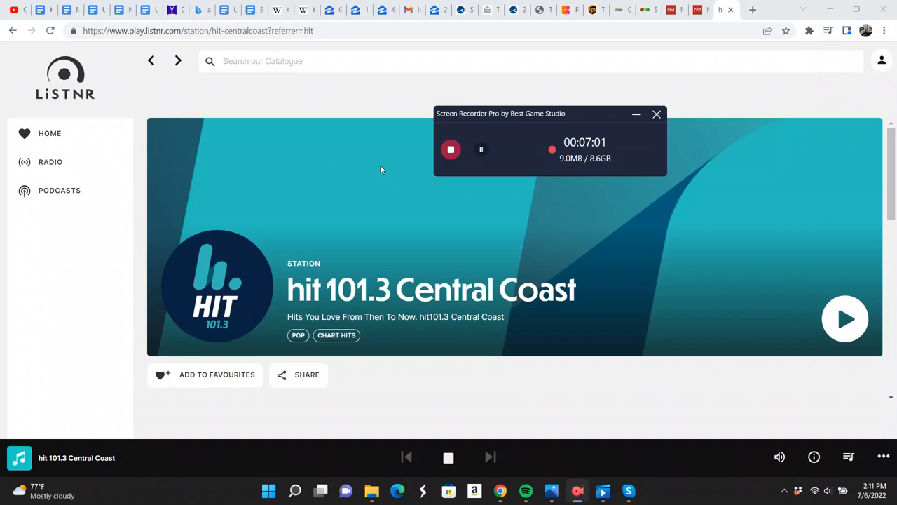
pyautogui.moveTo(370, 180)
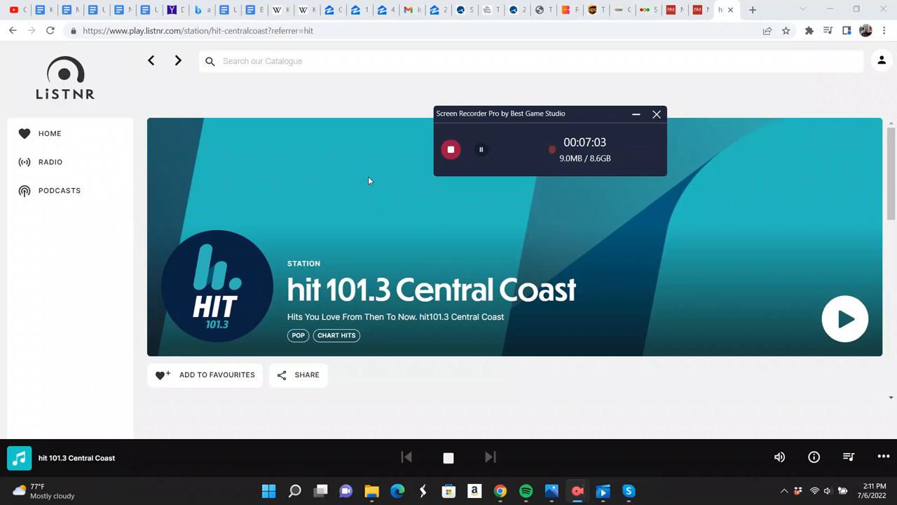